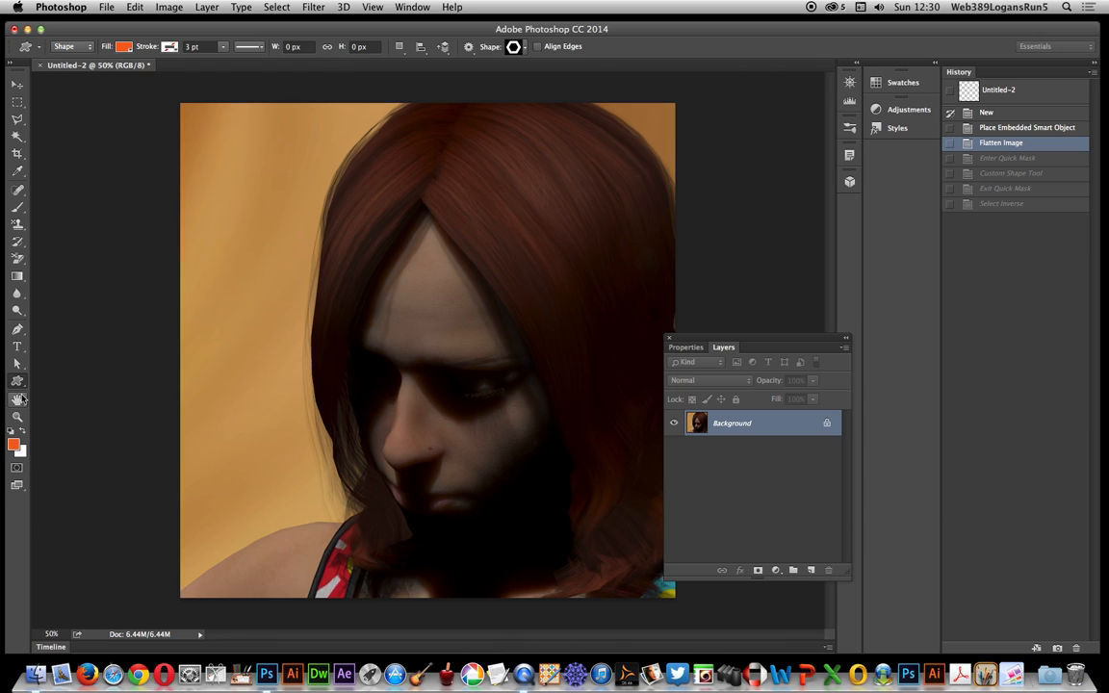
pyautogui.moveTo(17, 381)
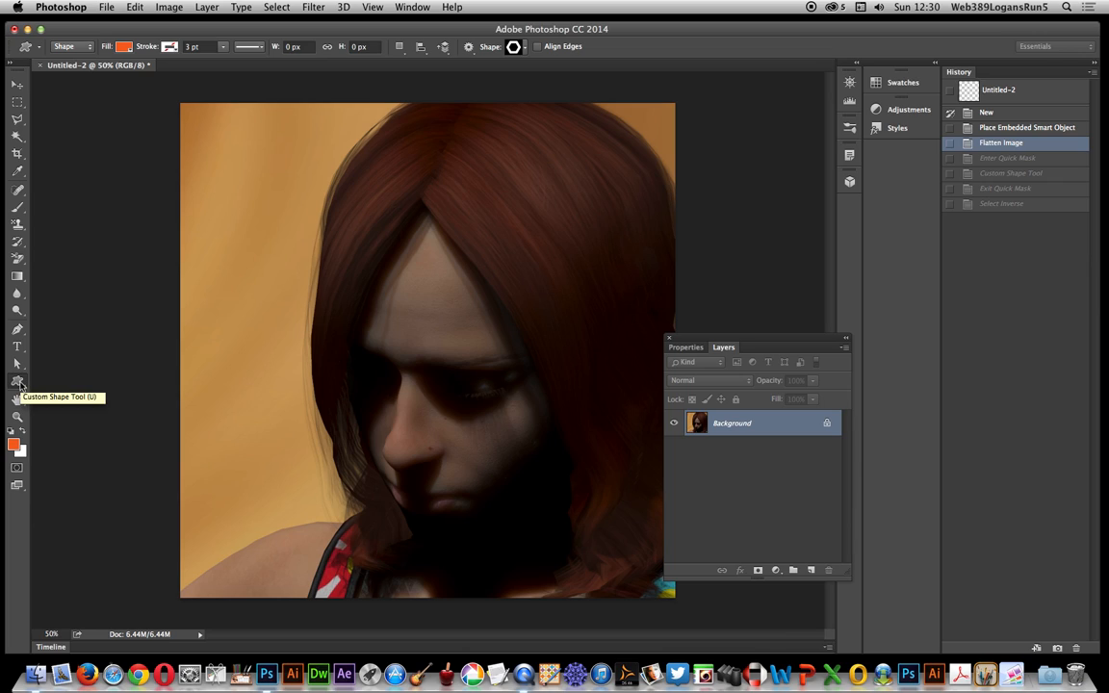
pyautogui.moveTo(142, 40)
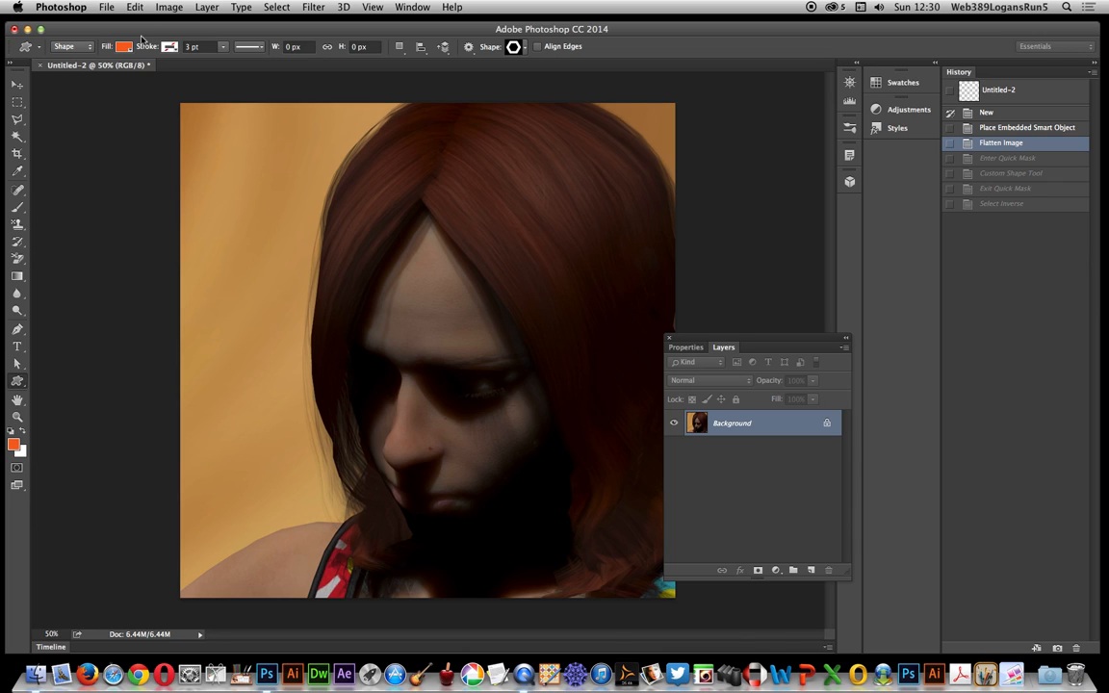
# Set the Custom Shape fill swatch to black
pyautogui.click(123, 46)
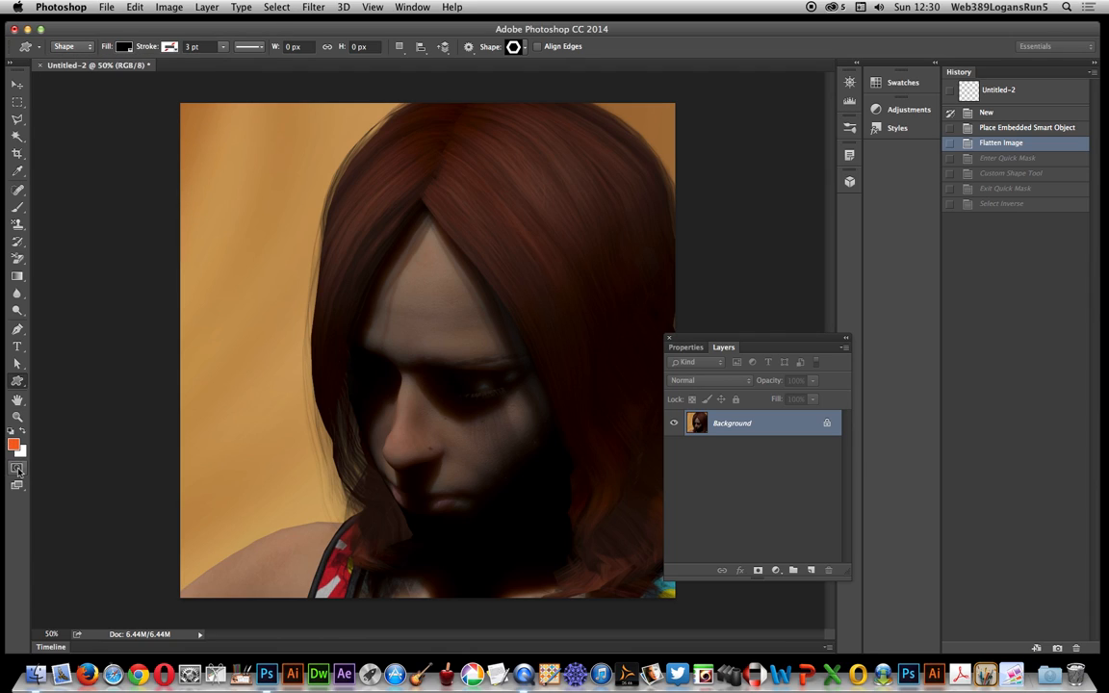
# Enter Quick Mask and draw the large hexagon ring over the portrait's face
pyautogui.click(18, 469)
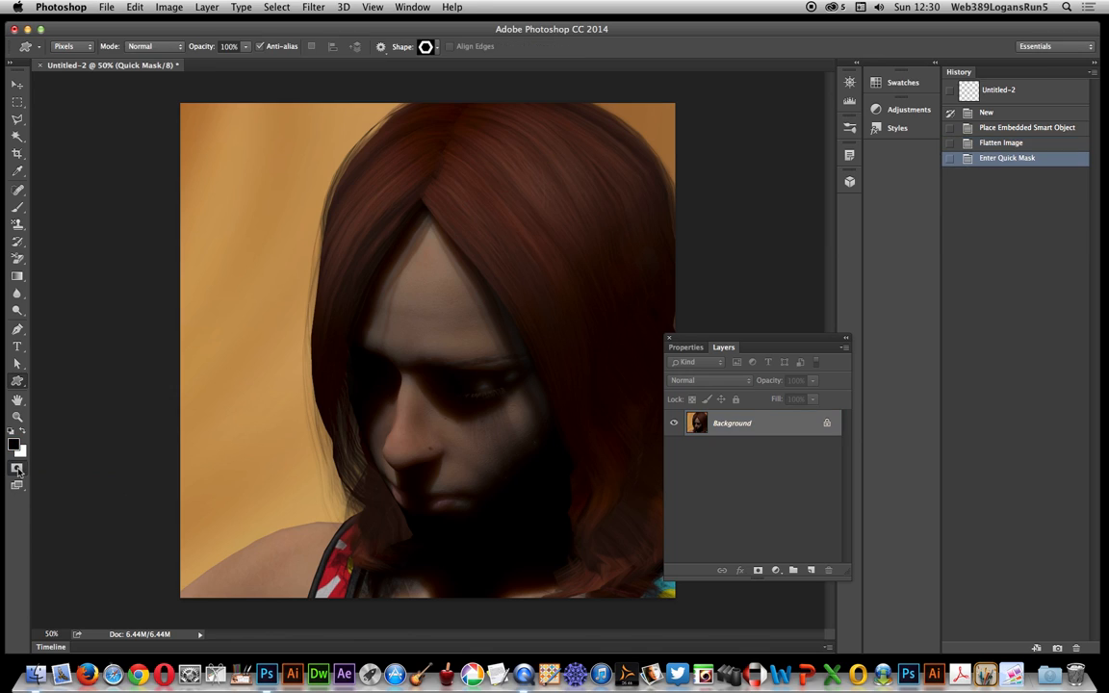
pyautogui.moveTo(250, 134); pyautogui.dragTo(466, 378)
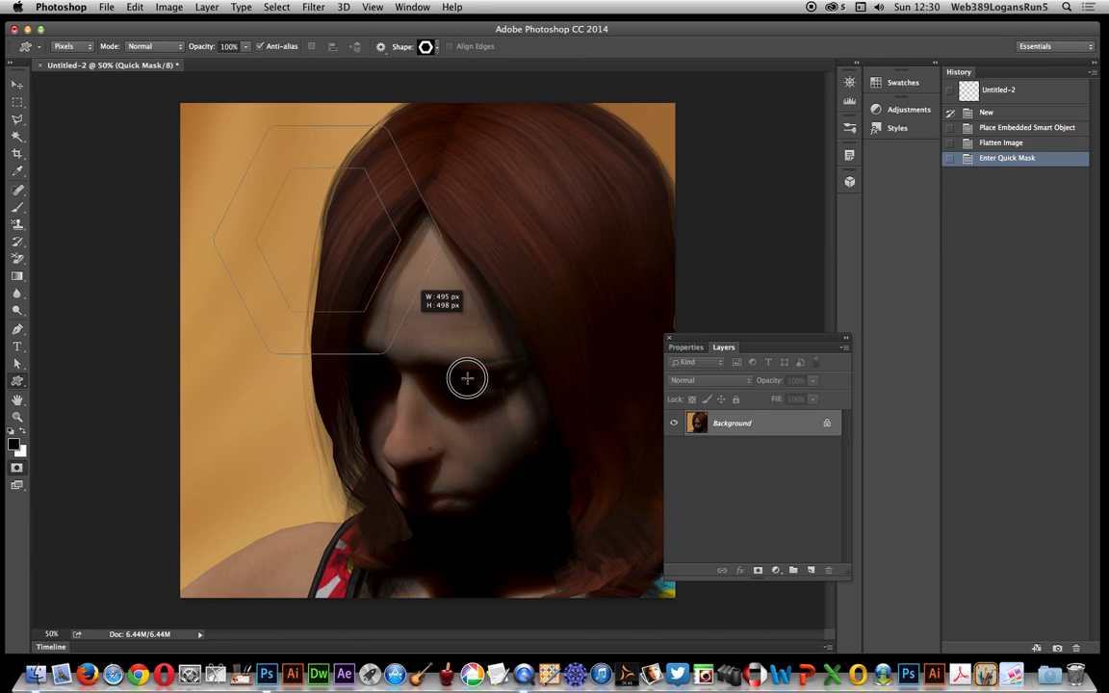
pyautogui.moveTo(466, 377); pyautogui.dragTo(635, 505)
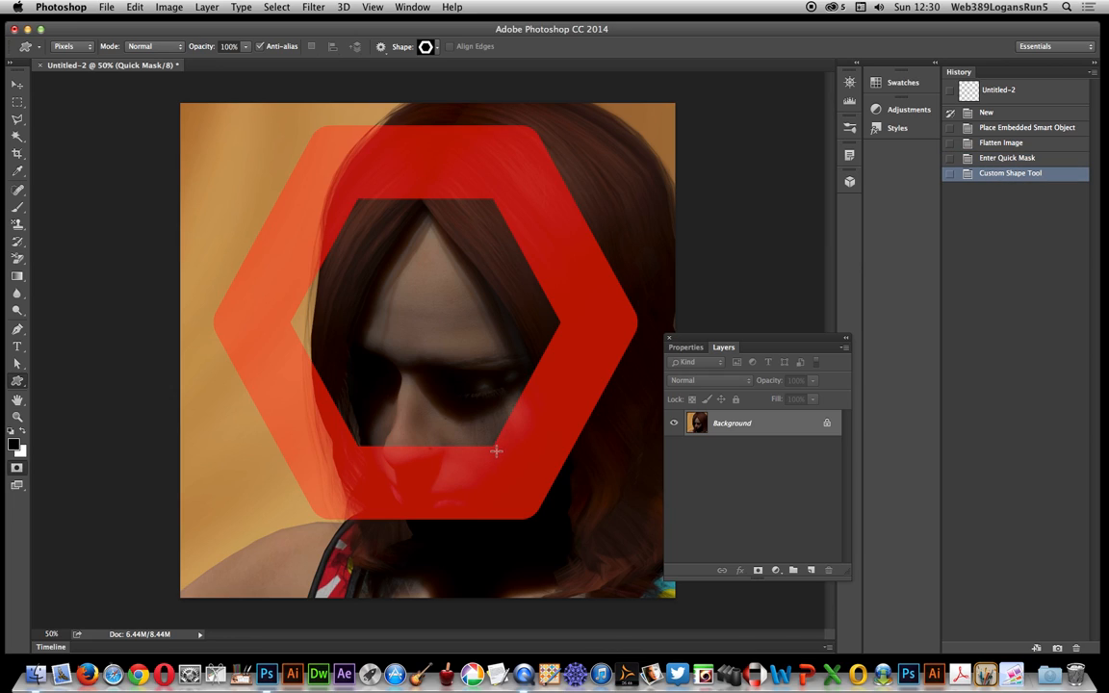
pyautogui.moveTo(510, 426)
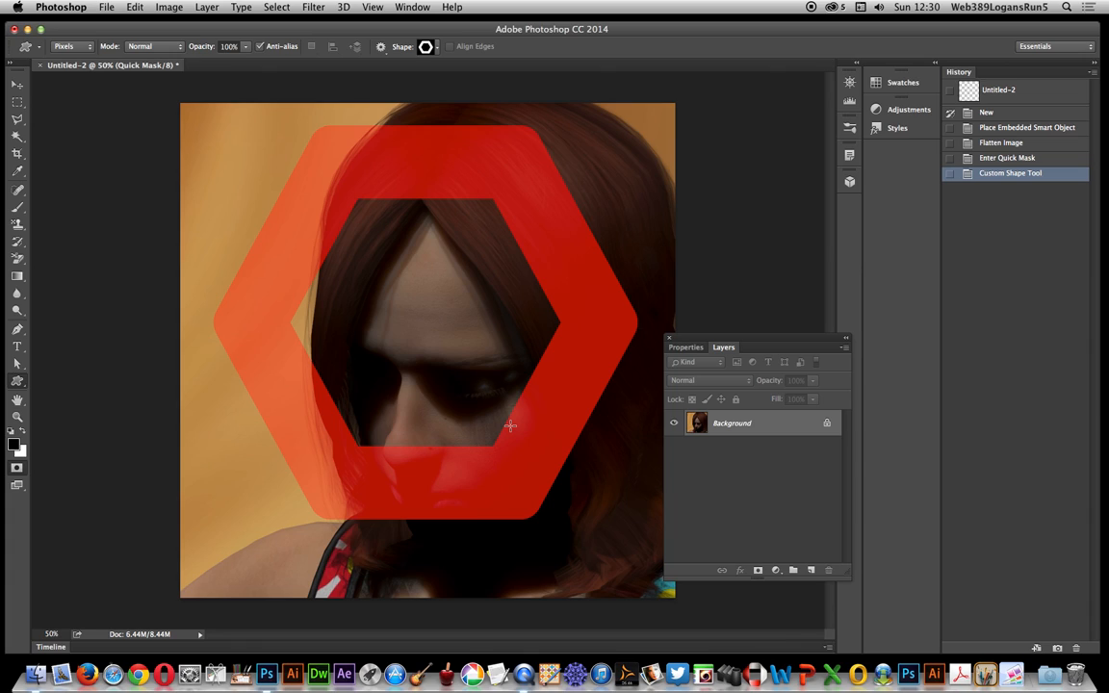
pyautogui.moveTo(335, 222)
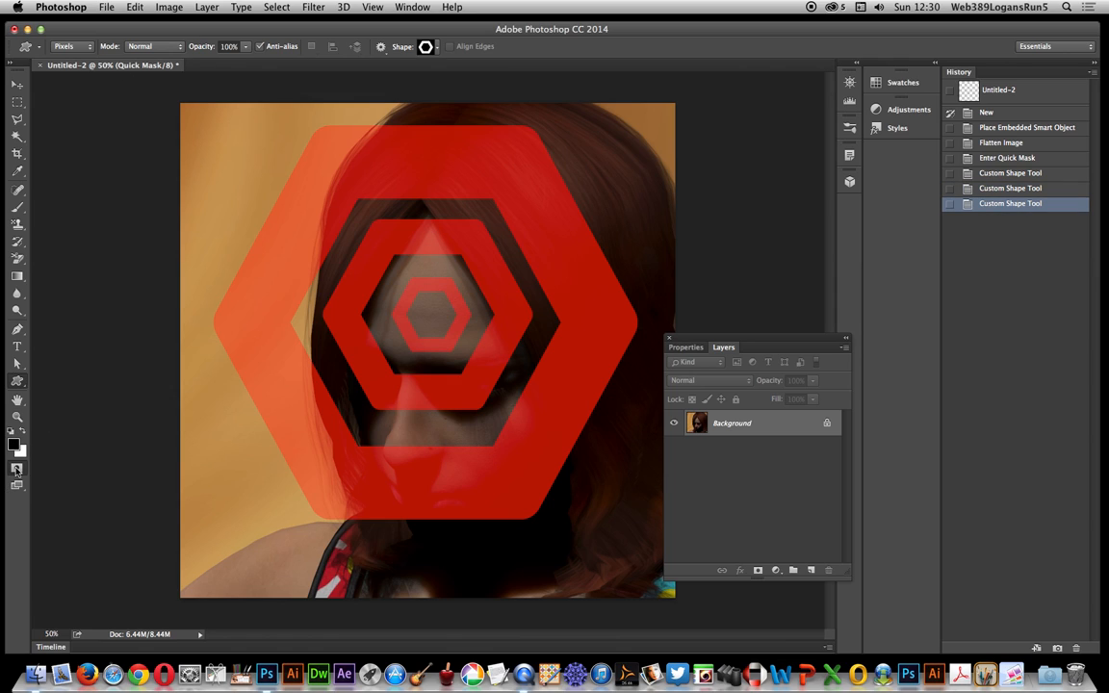
# Invert the hexagon selection and clear the photo outside the rings to white
pyautogui.click(278, 7)
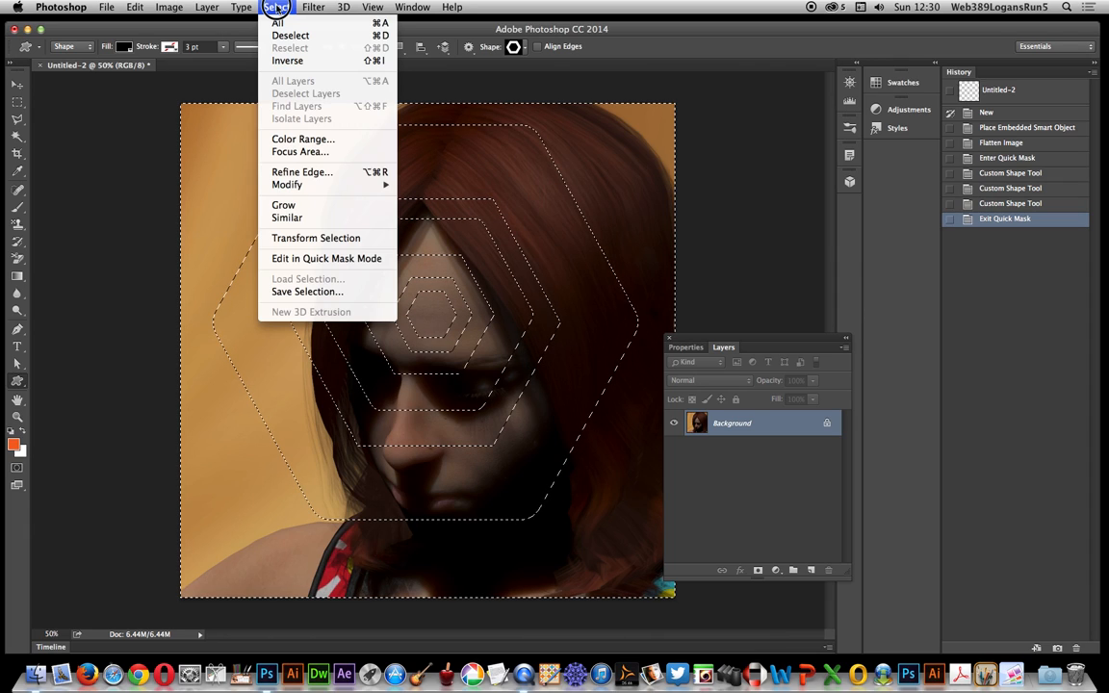
pyautogui.click(287, 60)
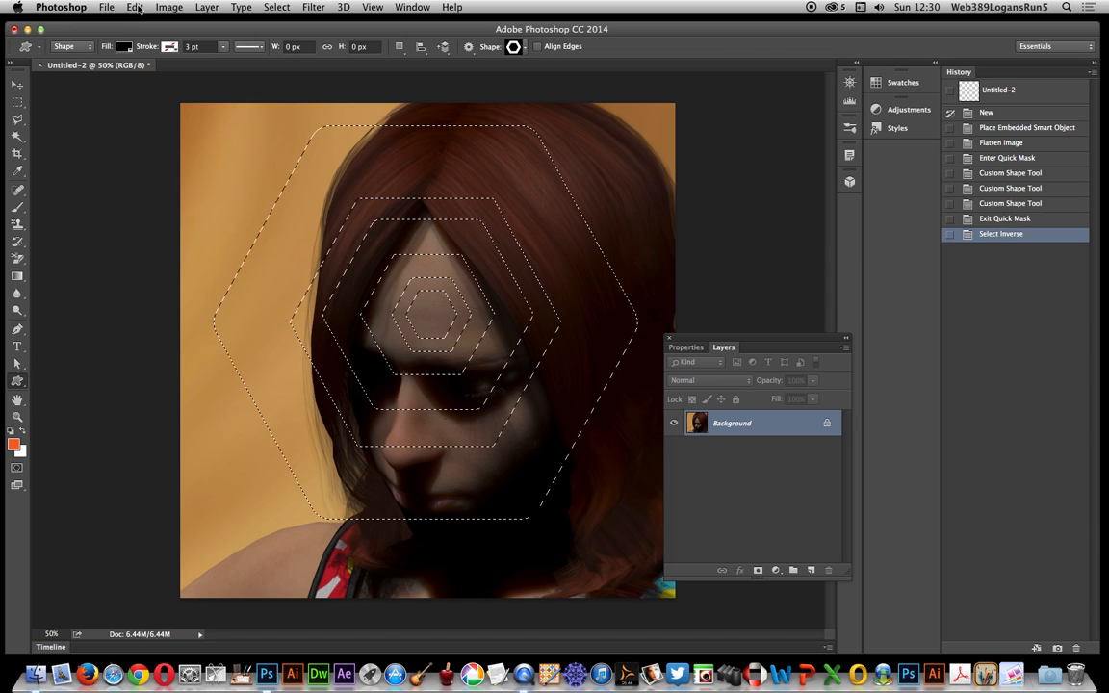
pyautogui.click(134, 7)
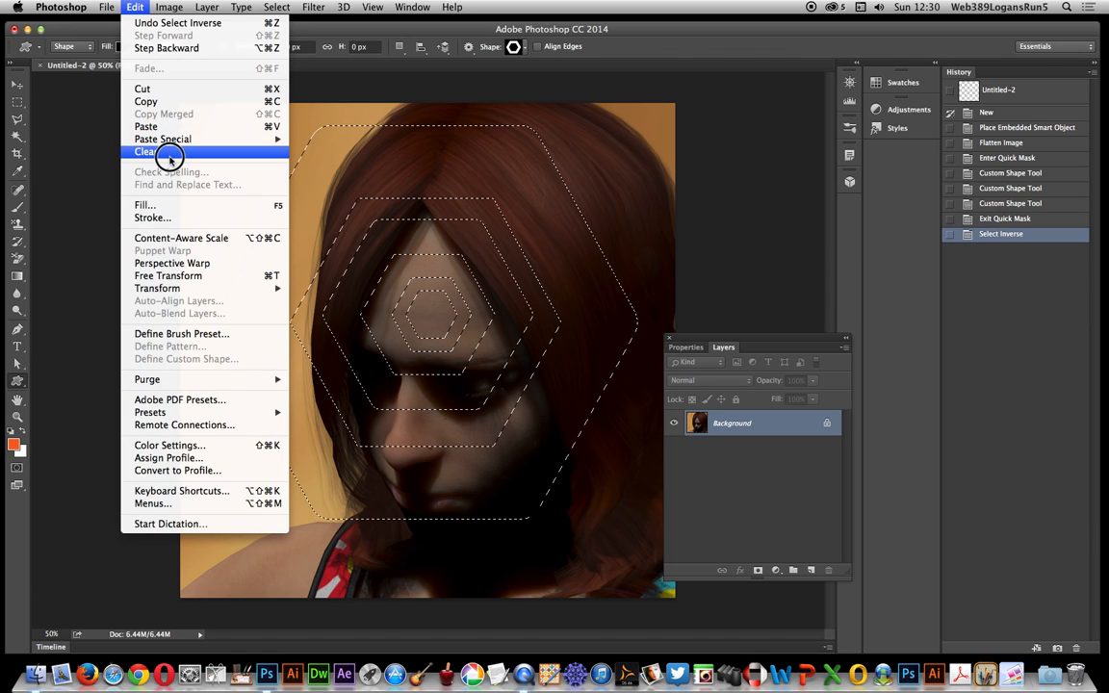
pyautogui.click(278, 8)
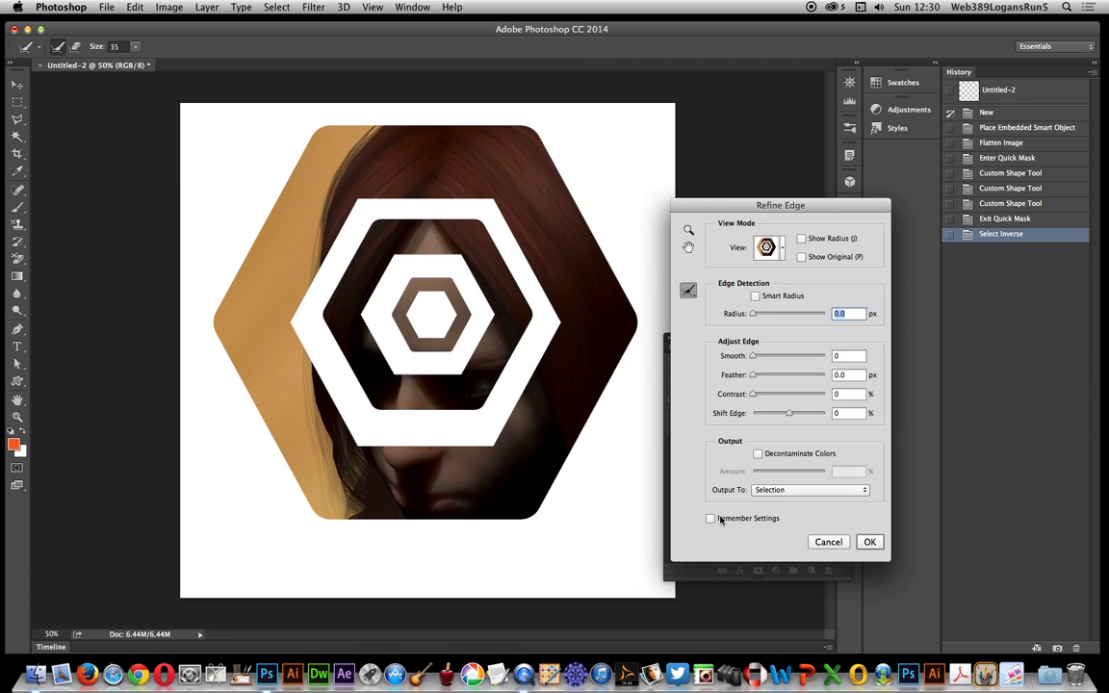
pyautogui.moveTo(555, 385)
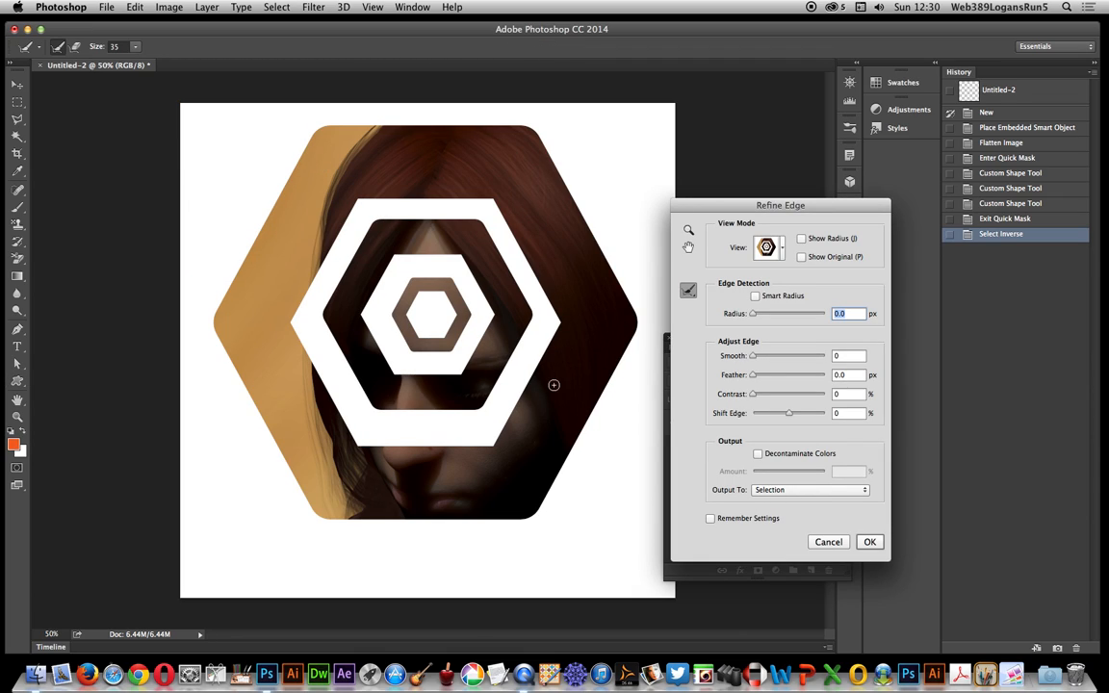
pyautogui.moveTo(620, 504)
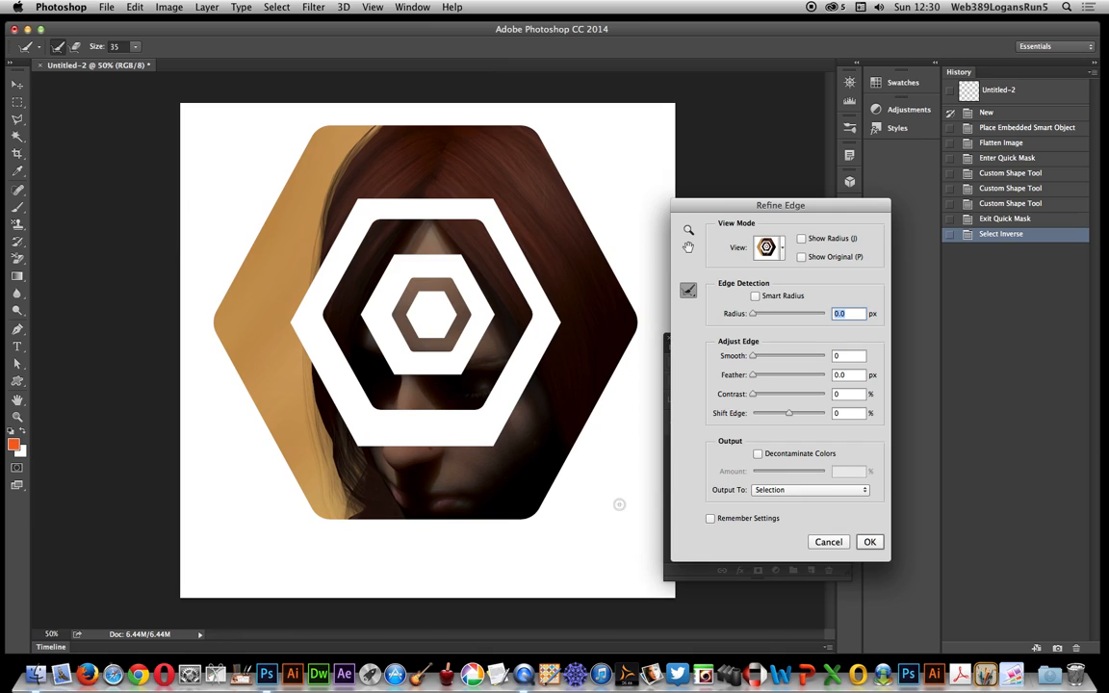
# Set Refine Edge's Output To option to New Document
pyautogui.click(809, 491)
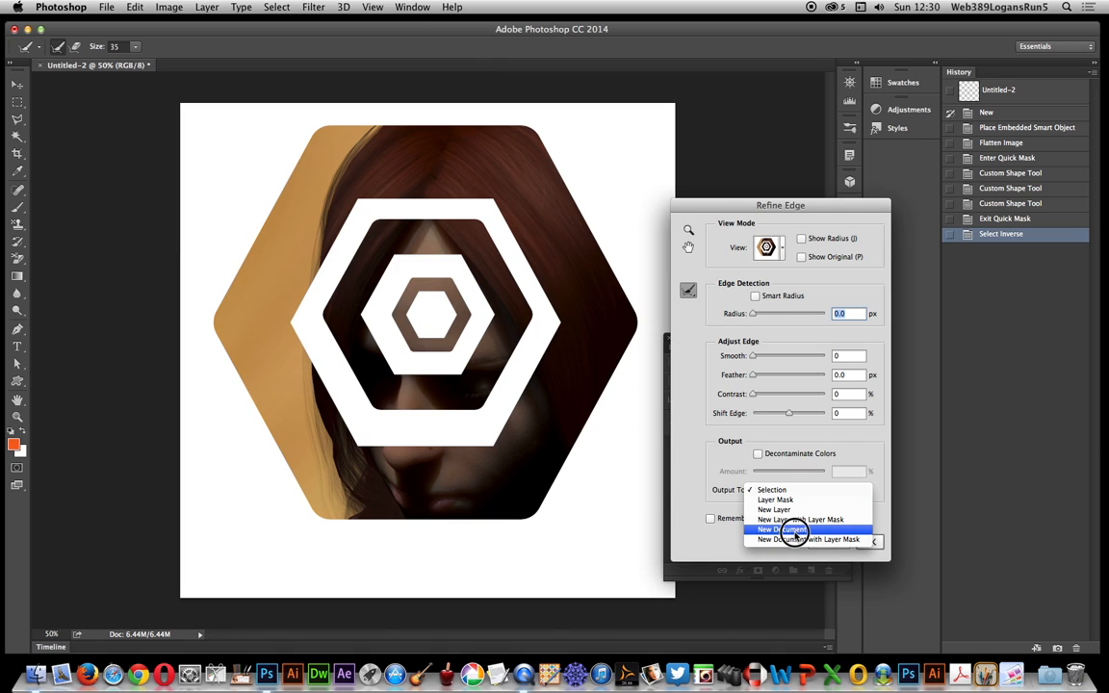
pyautogui.click(781, 529)
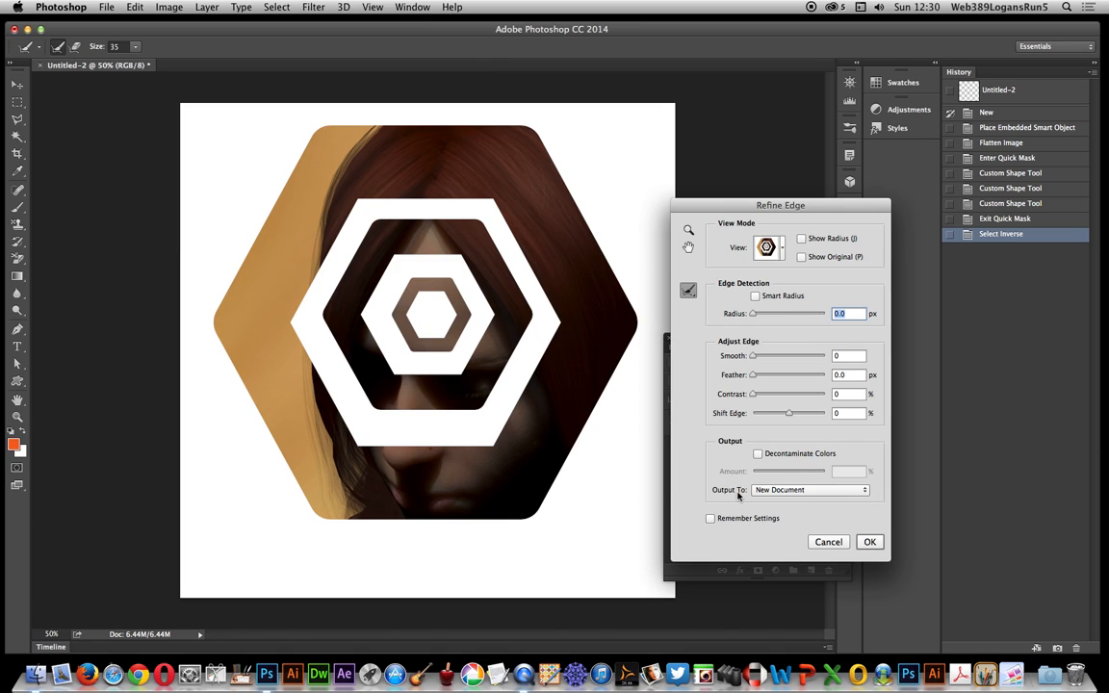